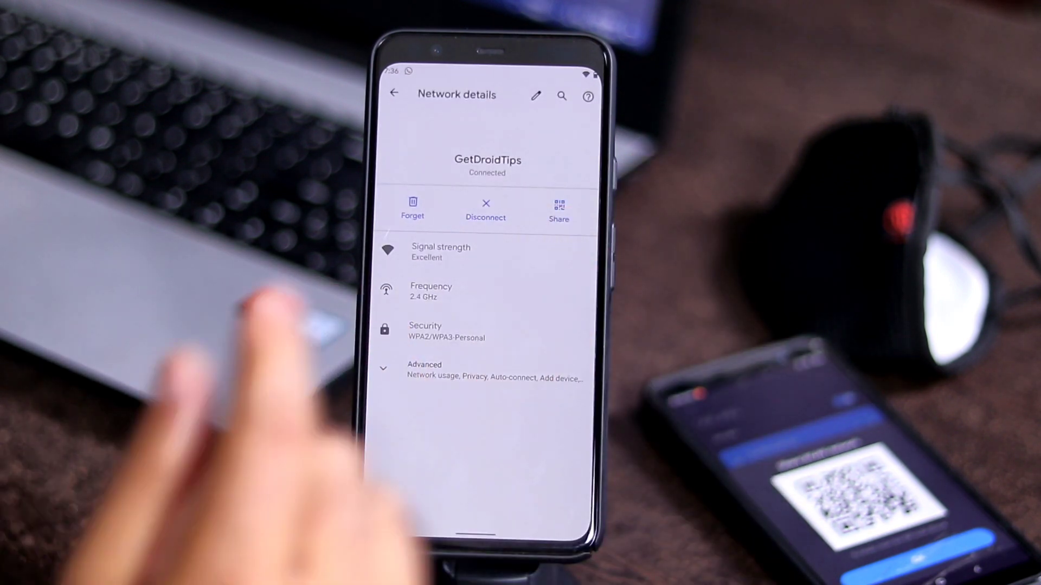
# - Share the GetDroidTips network to show its Wi-Fi QR code and password
pyautogui.click(558, 207)
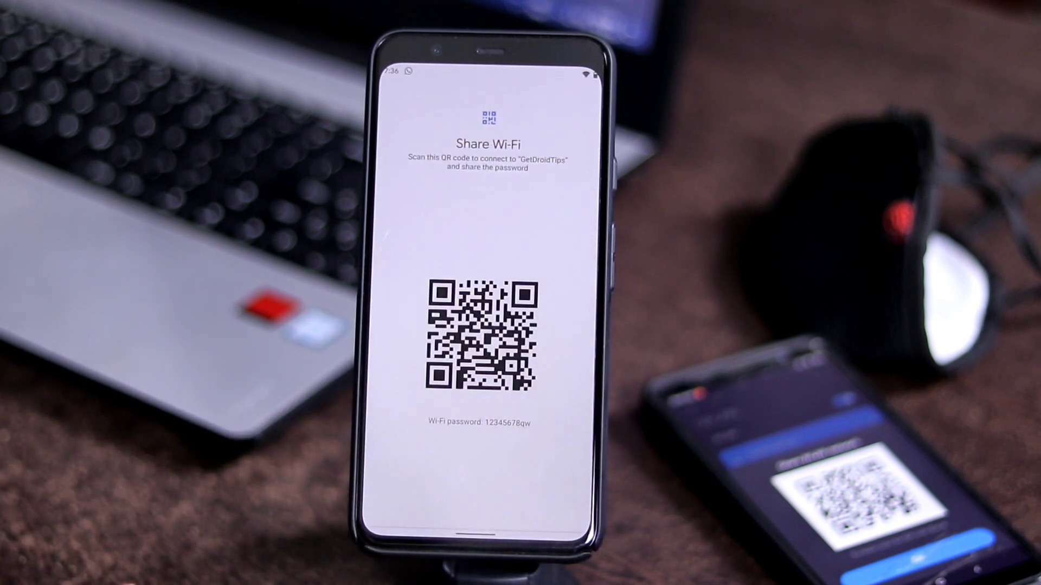